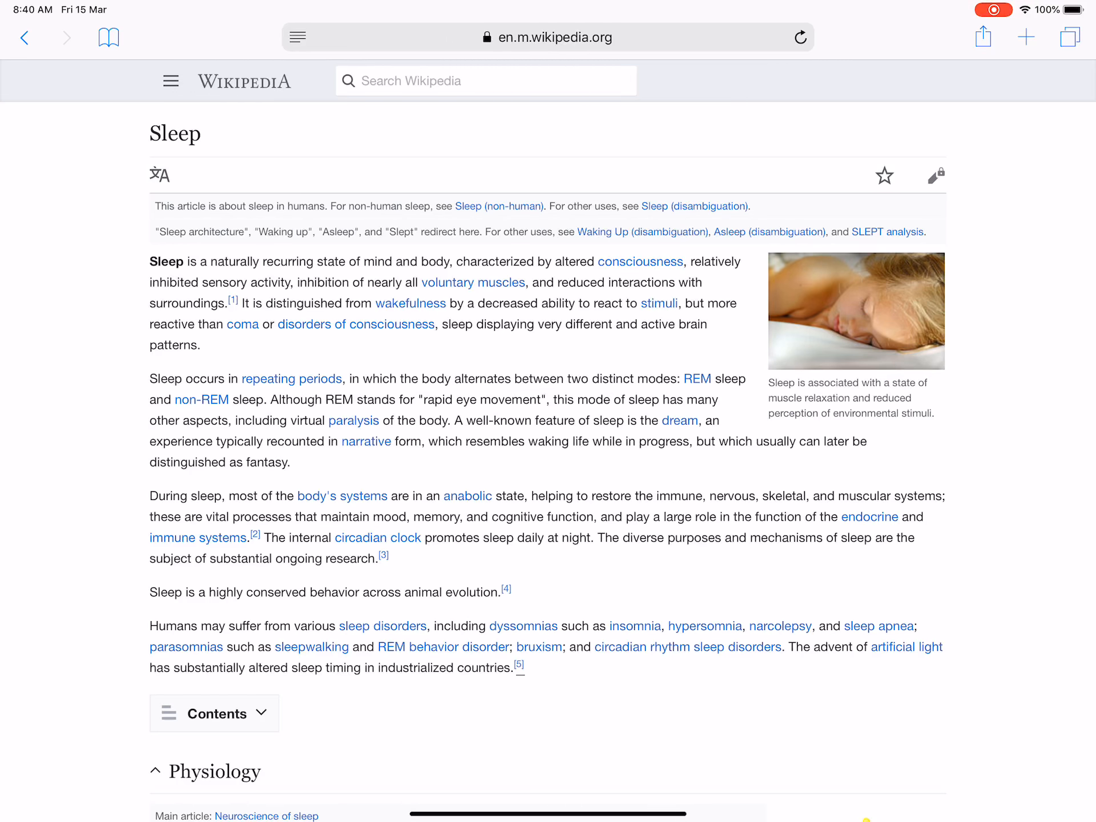
# Scroll the Sleep article from the introduction to the Non-REM and REM sleep and Awakening sections
pyautogui.scroll(-3)
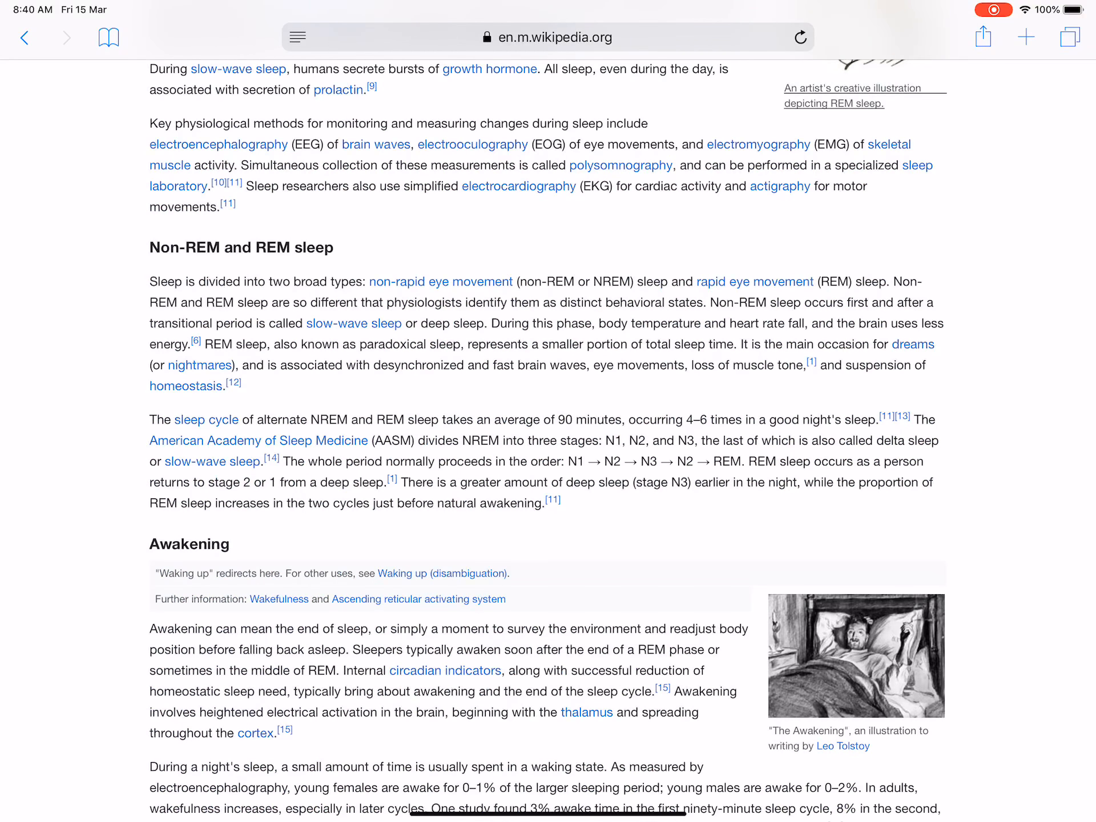
pyautogui.scroll(3)
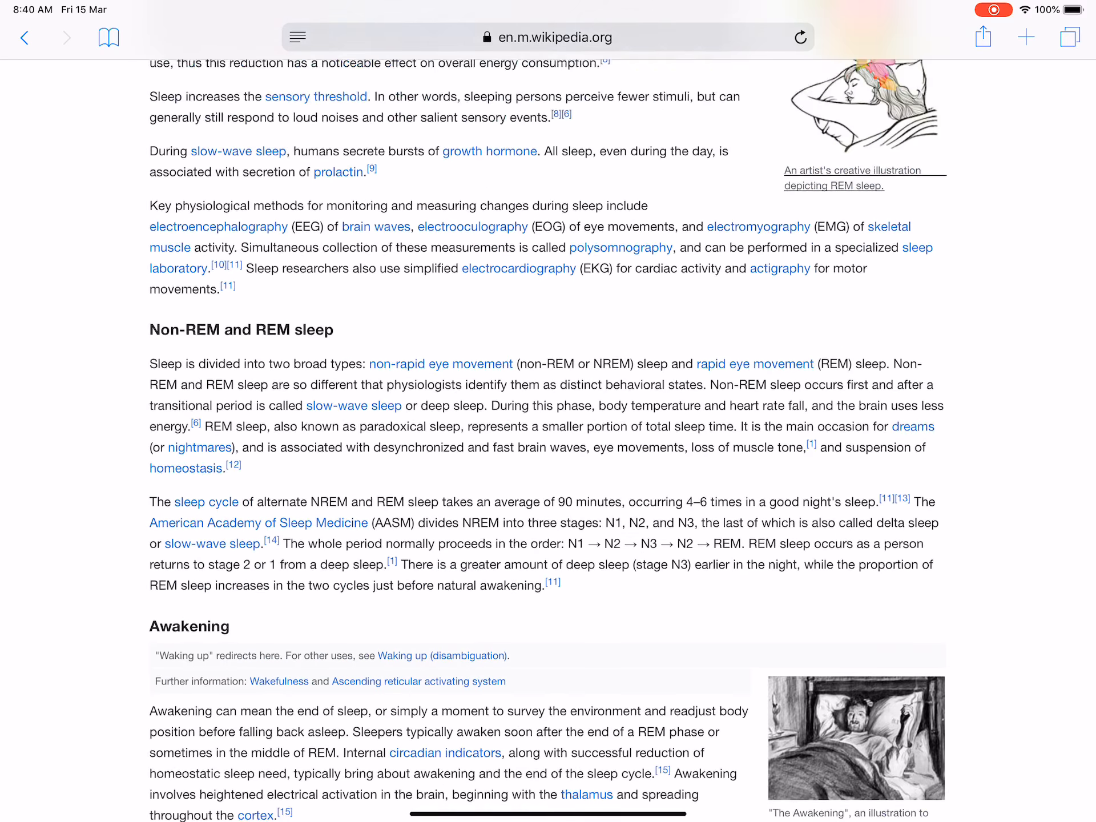
pyautogui.scroll(3)
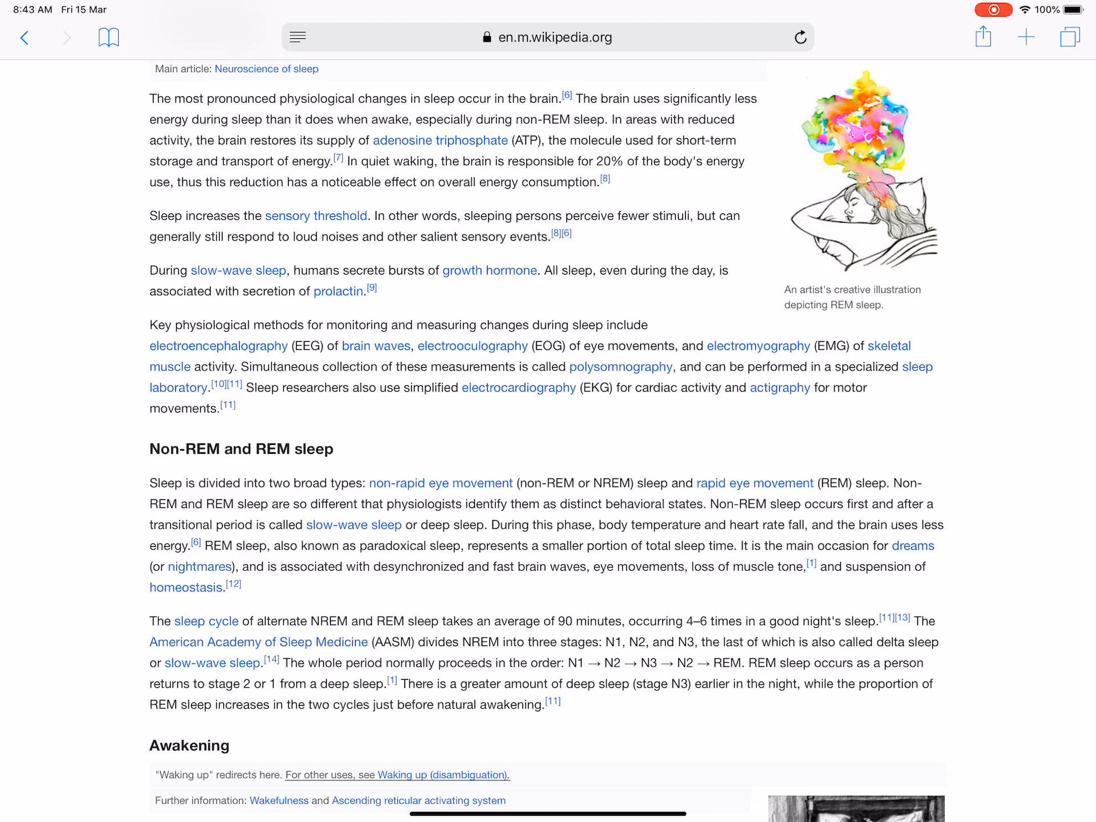
pyautogui.scroll(-3)
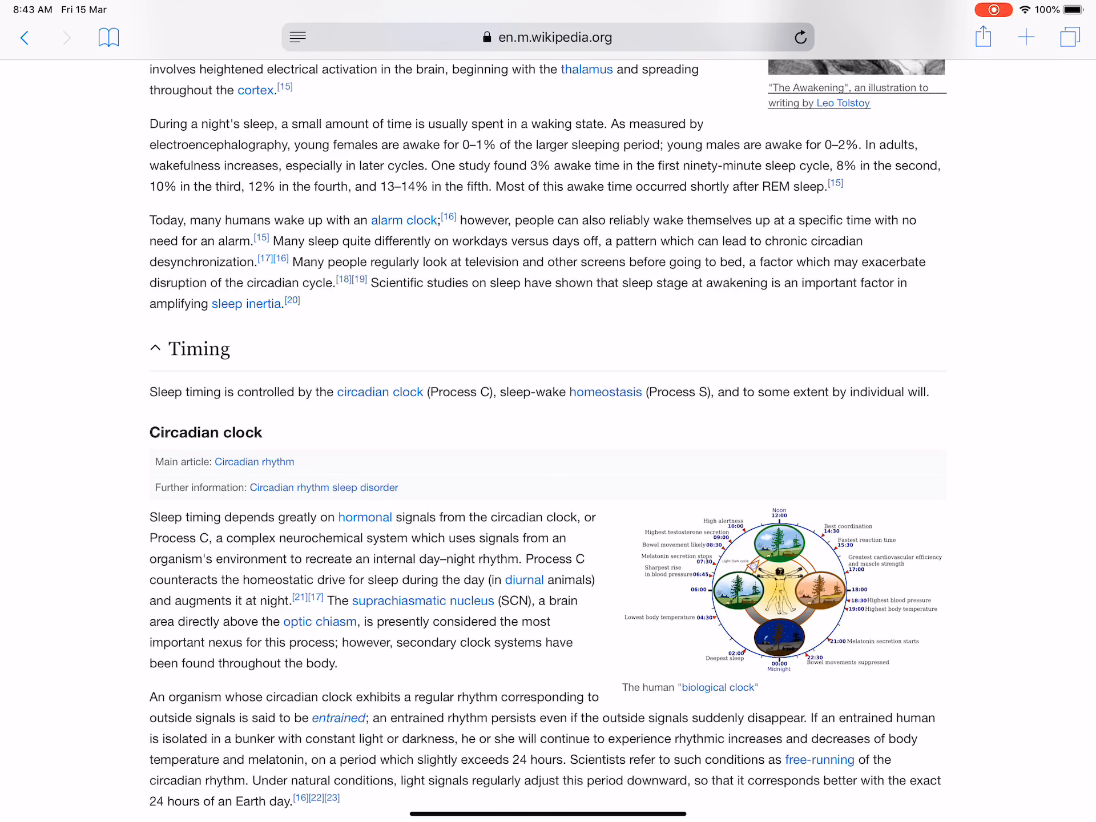
pyautogui.scroll(3)
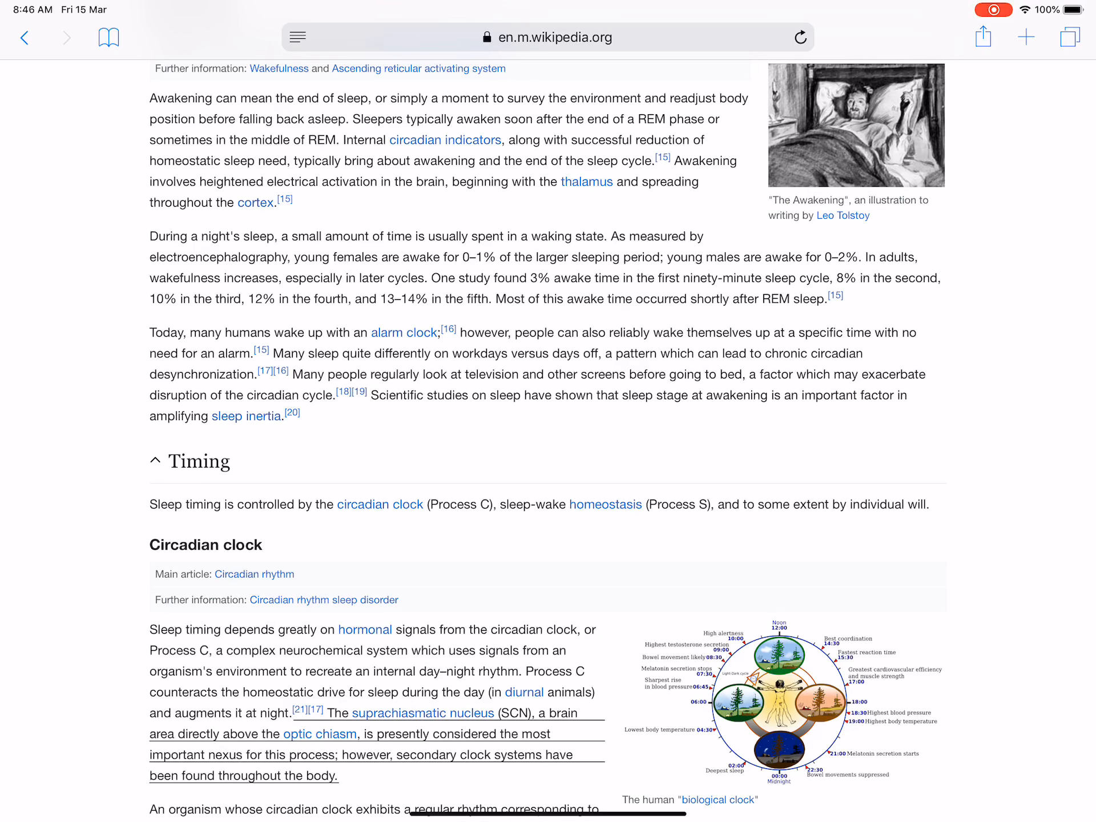
# Scroll to the circadian clock paragraphs on light and melatonin, reaching the Process S heading
pyautogui.scroll(-3)
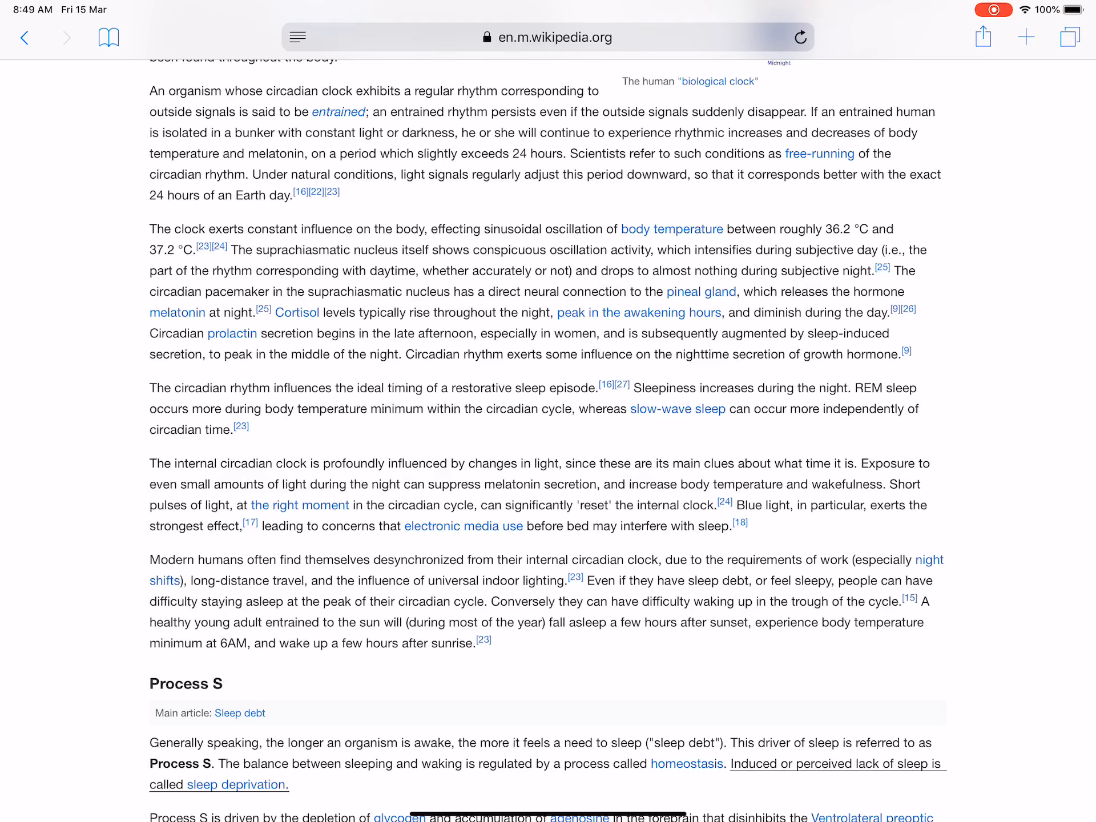
# Scroll past the post-lunch dip text through Genetics and Quality to the Ideal duration heading
pyautogui.scroll(-3)
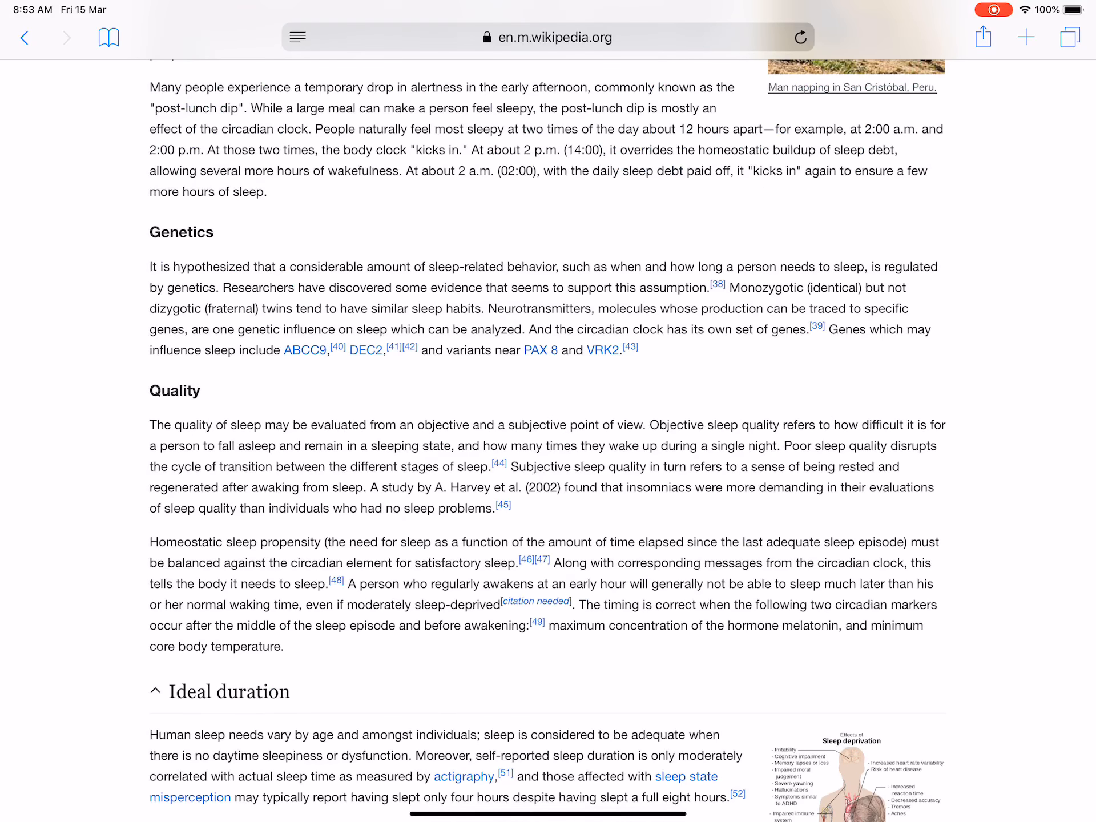
# Scroll back up to the siesta and napping passage above the Genetics and Quality sections
pyautogui.scroll(3)
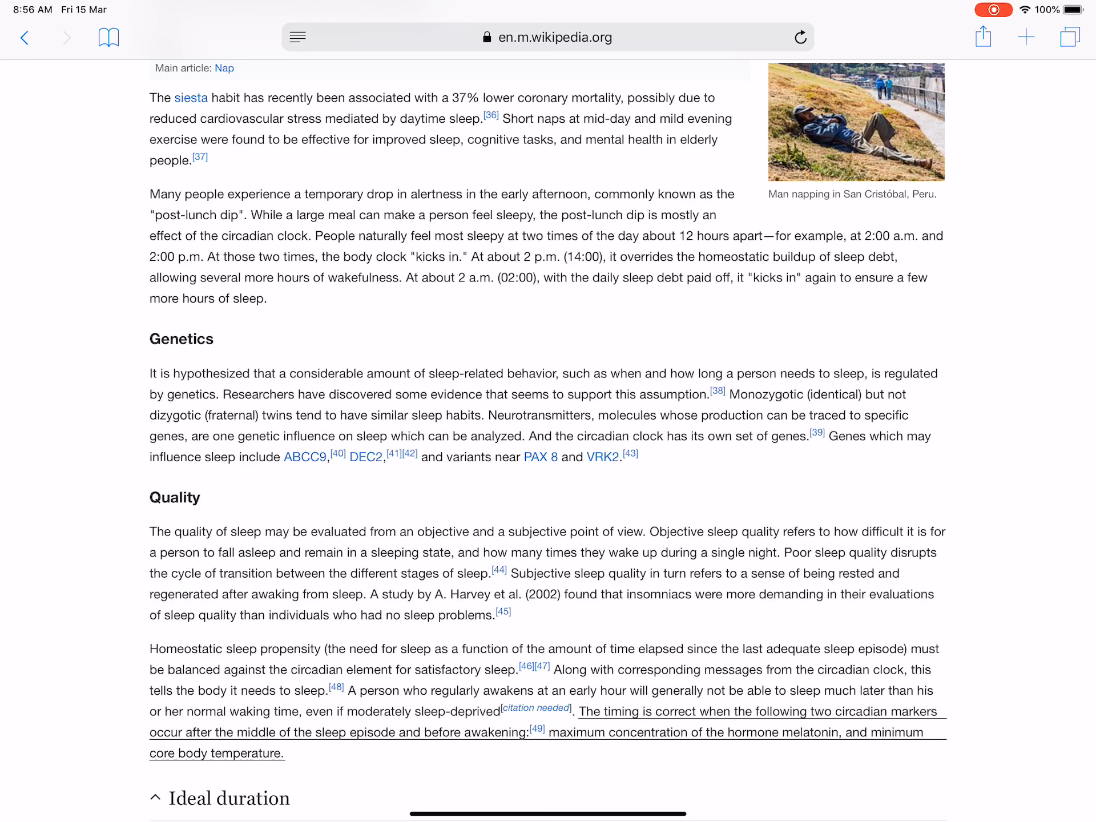
# Scroll to Ideal duration's health findings, the Children section and the sleep-needs-by-age table
pyautogui.scroll(-3)
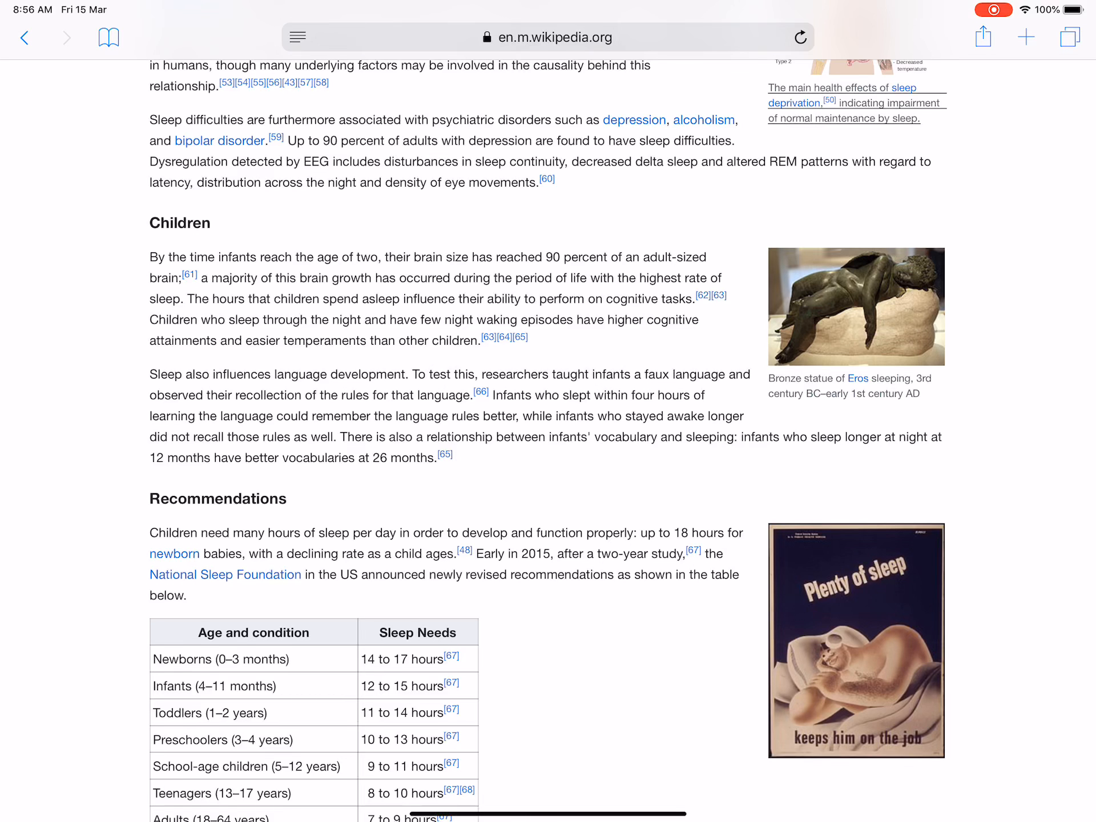
pyautogui.scroll(3)
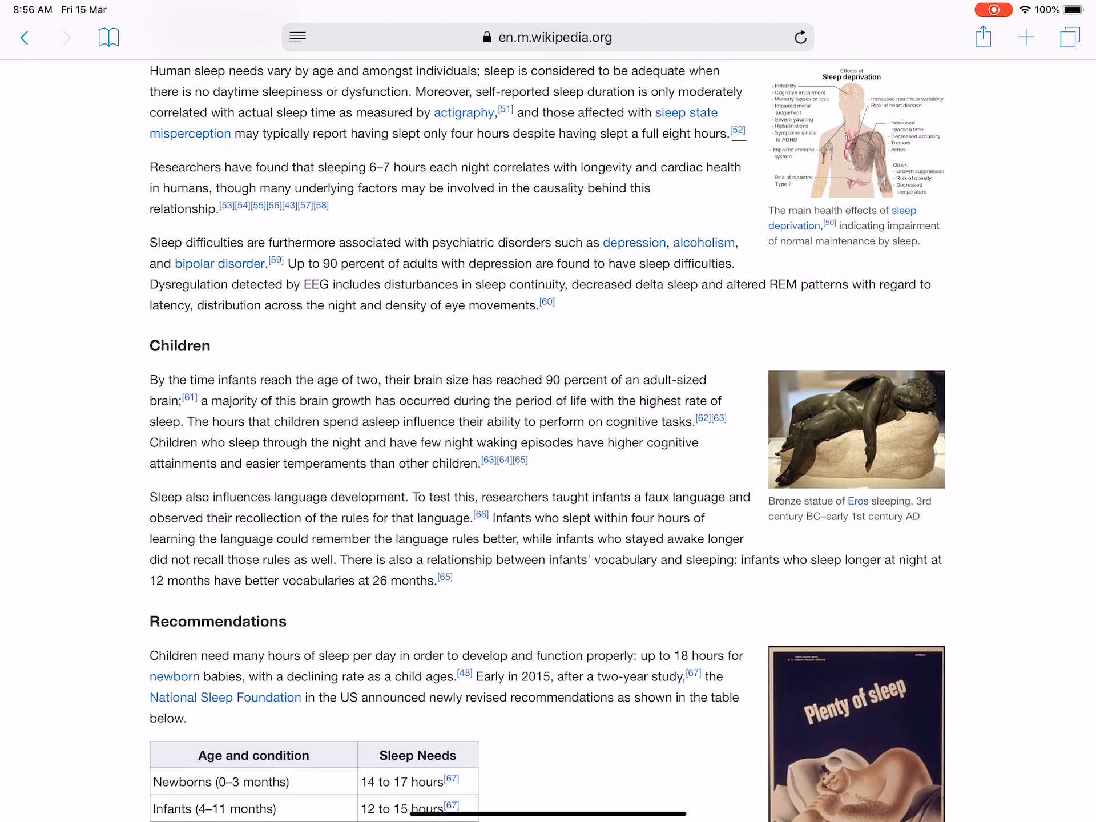
pyautogui.doubleClick(349, 187)
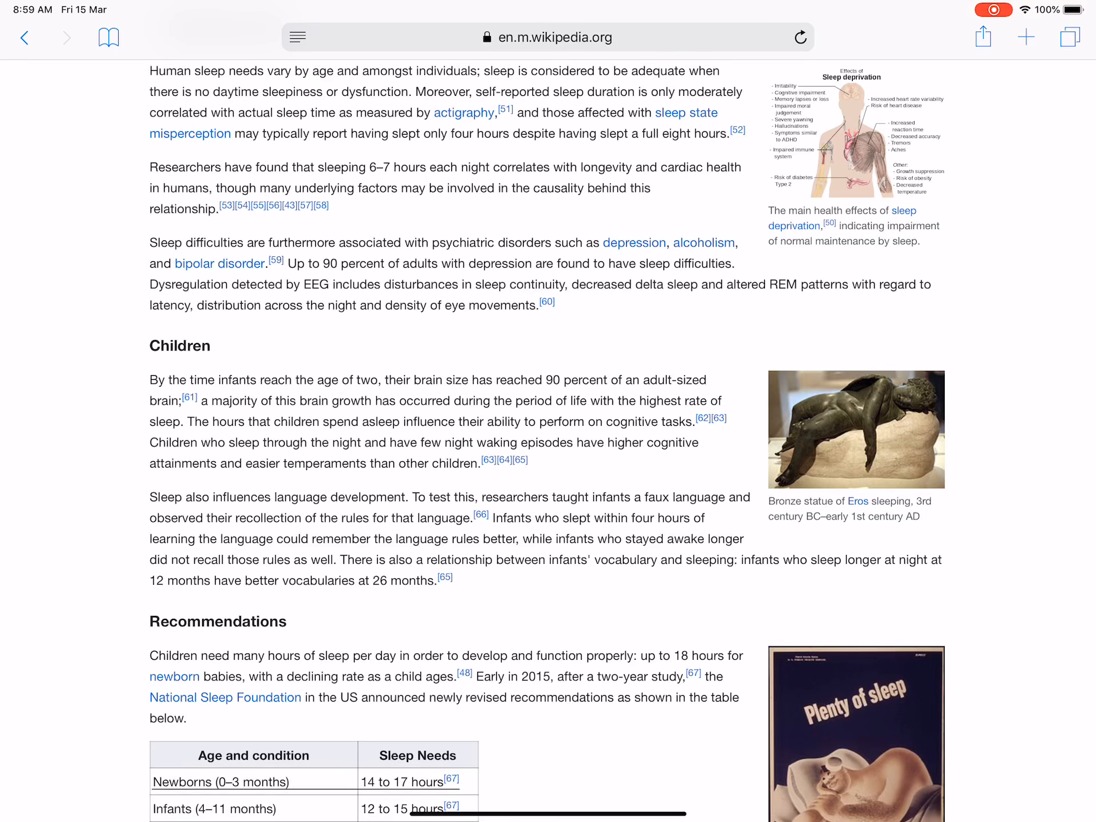
# Scroll past the full sleep-hours table into the Functions section's Restoration subsection
pyautogui.scroll(-3)
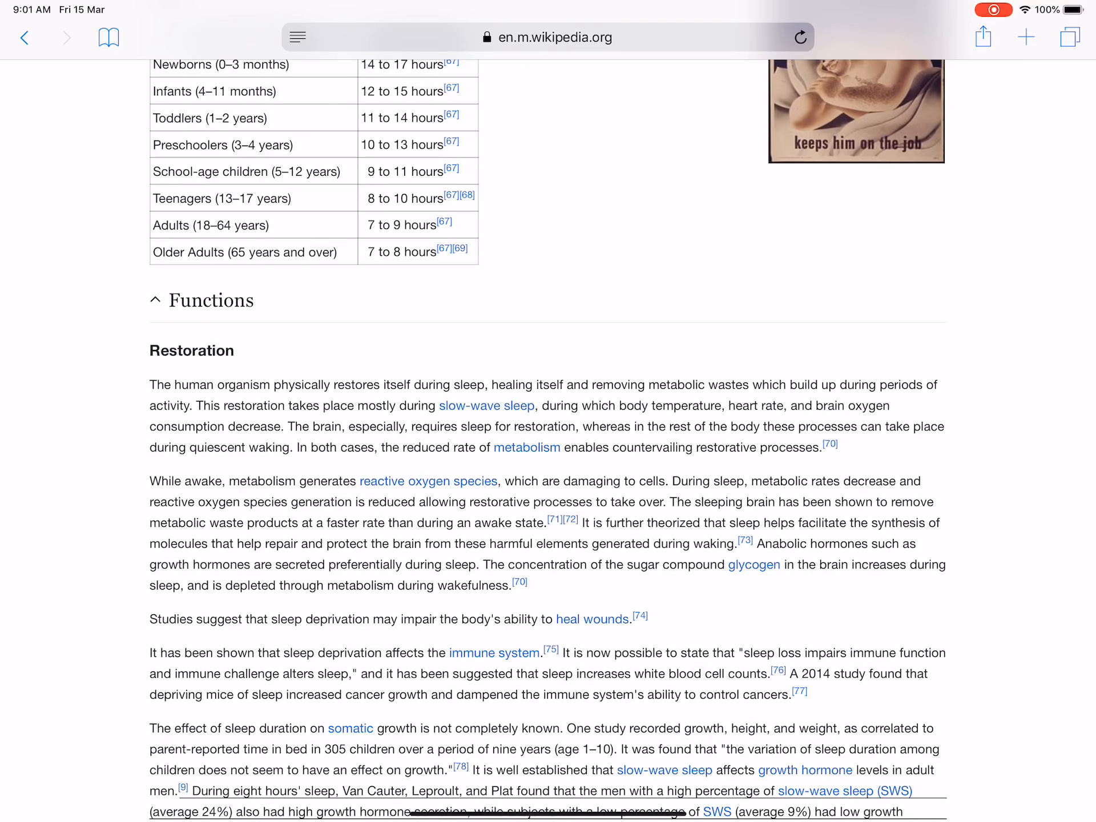
# Scroll to the Memory processing and Dreaming sections, stopping before the Disorders heading
pyautogui.scroll(-3)
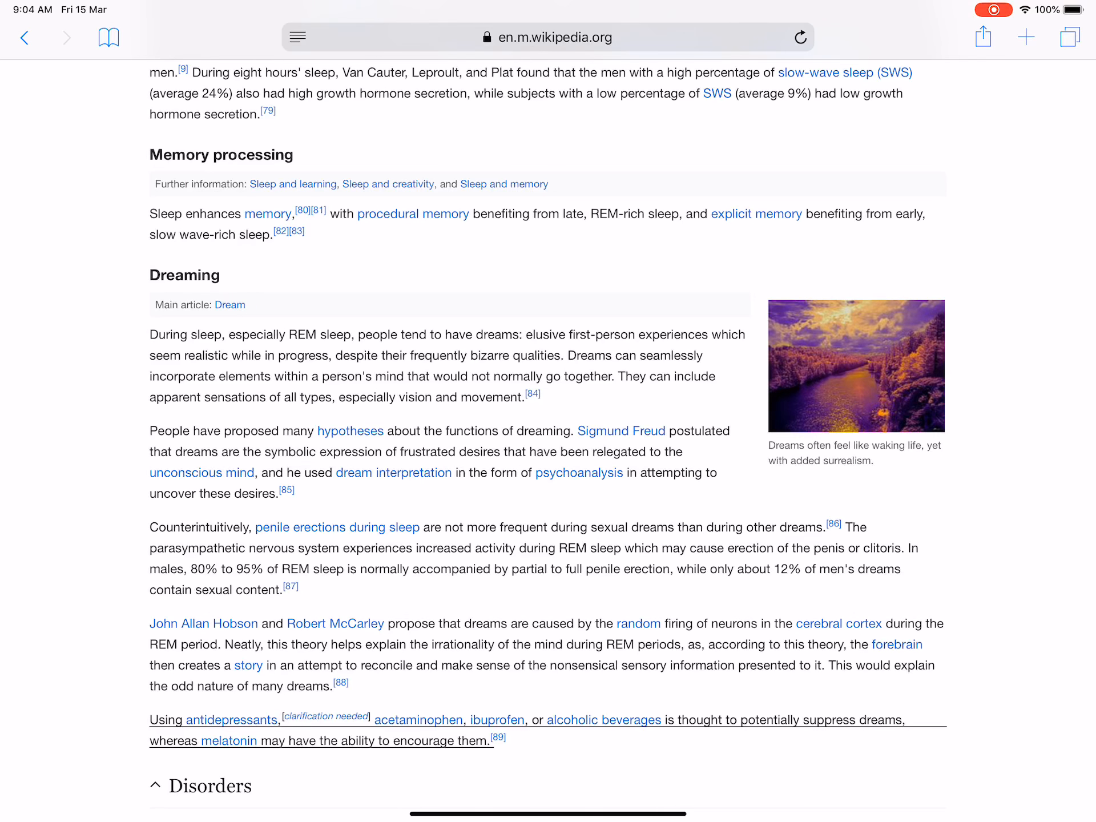
# Scroll into Disorders, showing Insomnia, Obstructive sleep apnea and the start of Other disorders
pyautogui.scroll(-3)
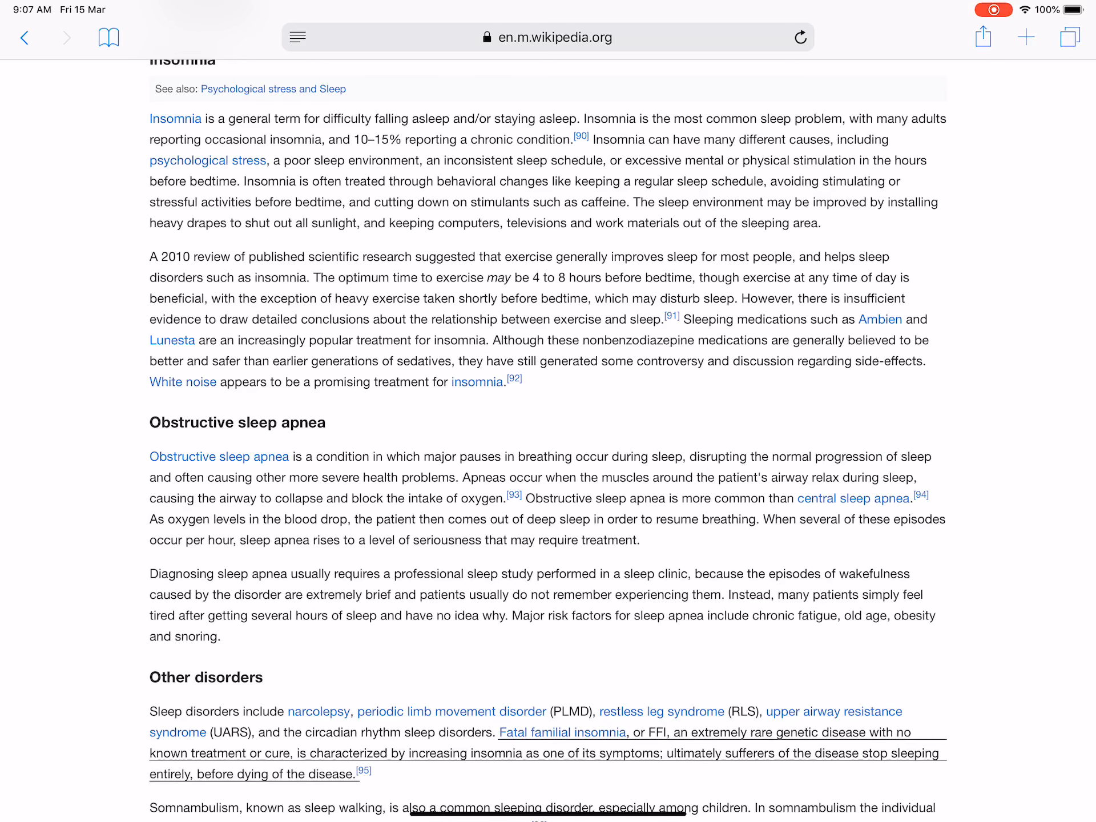
# Scroll past the rest of Other disorders and Drugs and diet to In culture's Anthropology subsection
pyautogui.scroll(-3)
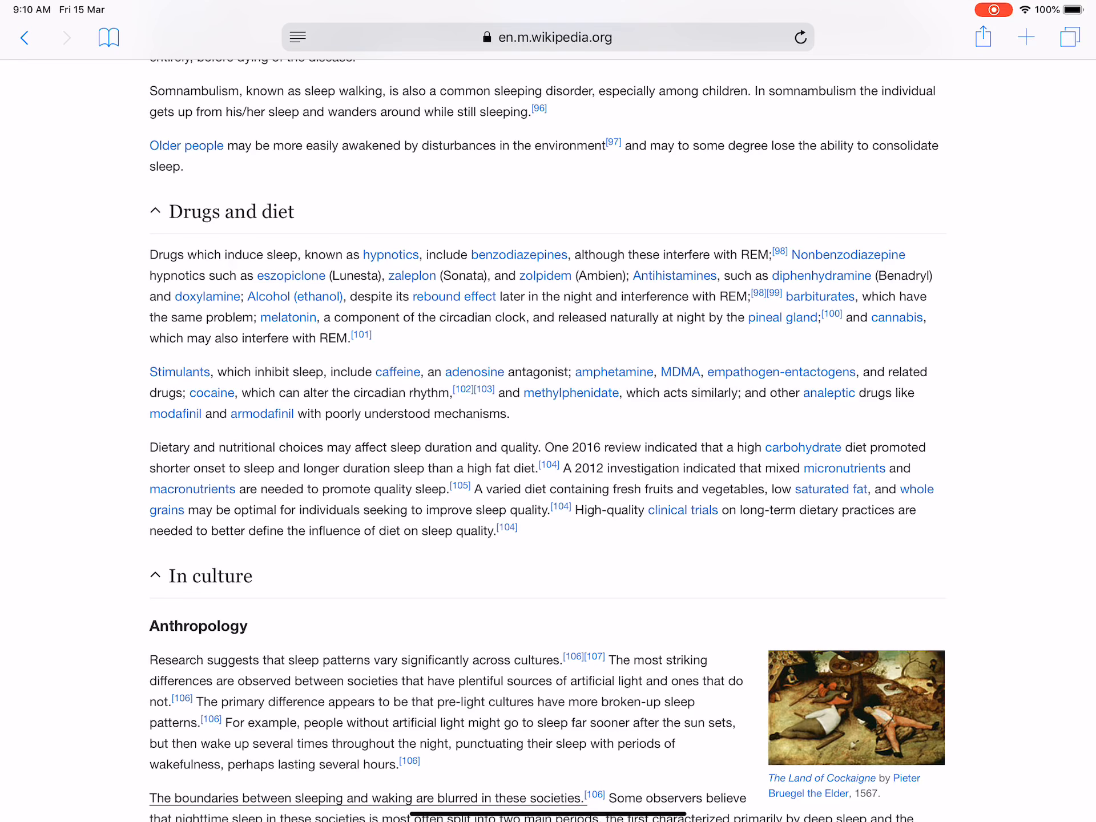
# Scroll through In mythology and literature down to the In art section's paintings gallery
pyautogui.scroll(-3)
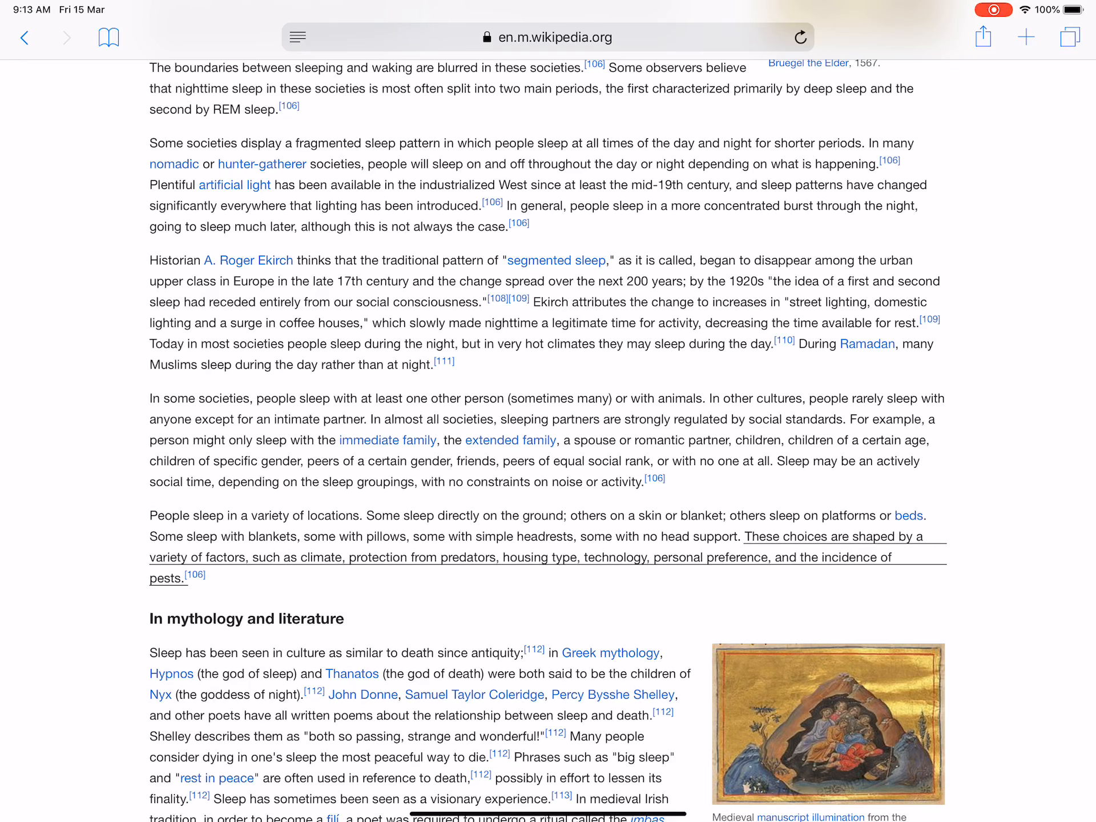
pyautogui.scroll(-3)
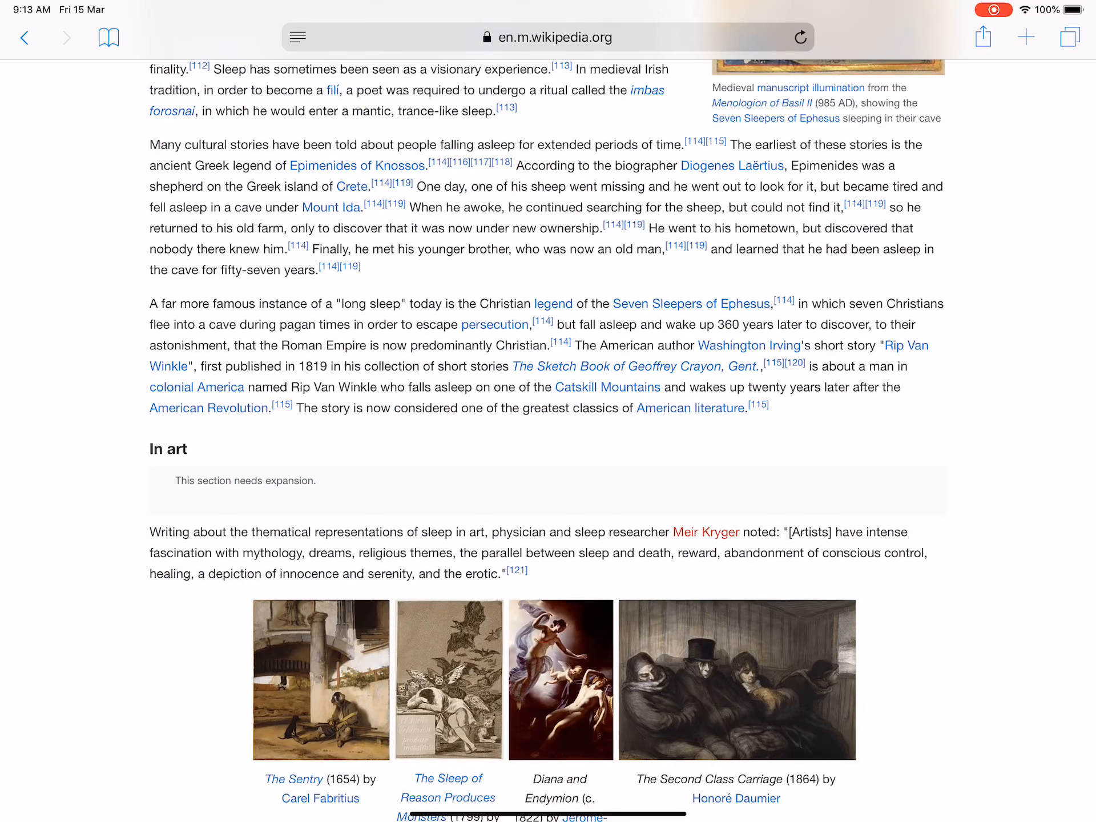